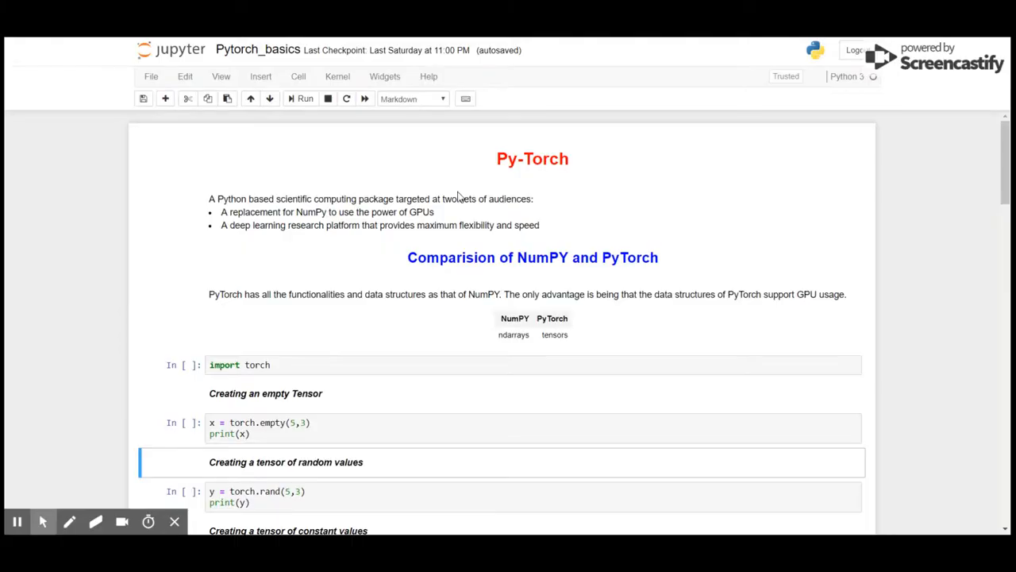
pyautogui.moveTo(135, 211)
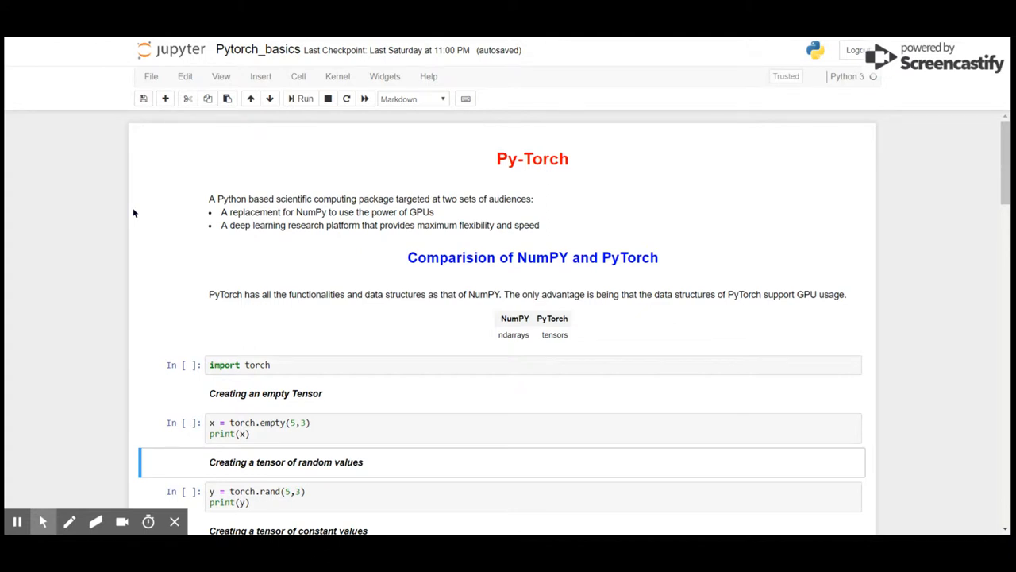
pyautogui.moveTo(274, 315)
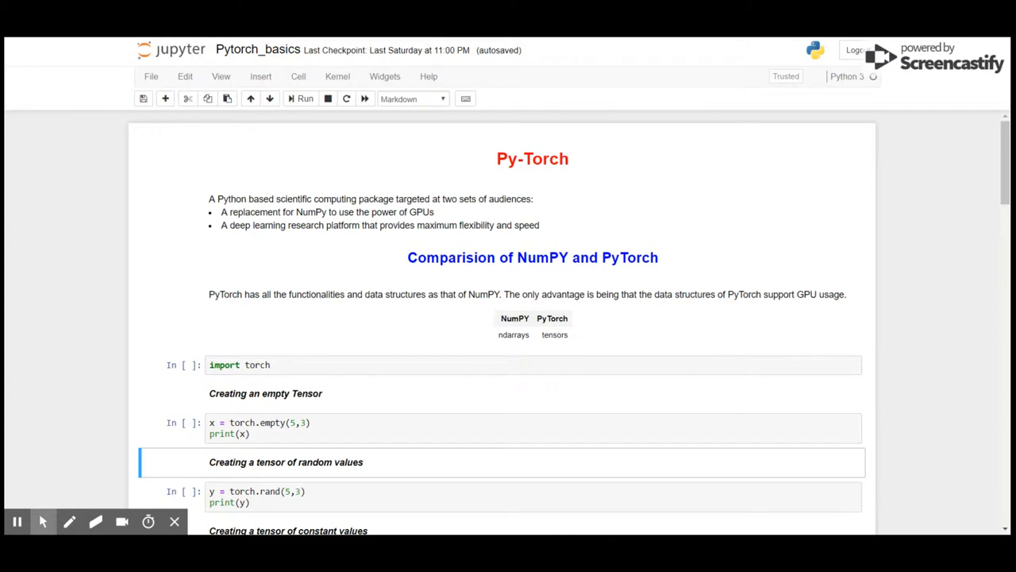
pyautogui.moveTo(267, 309)
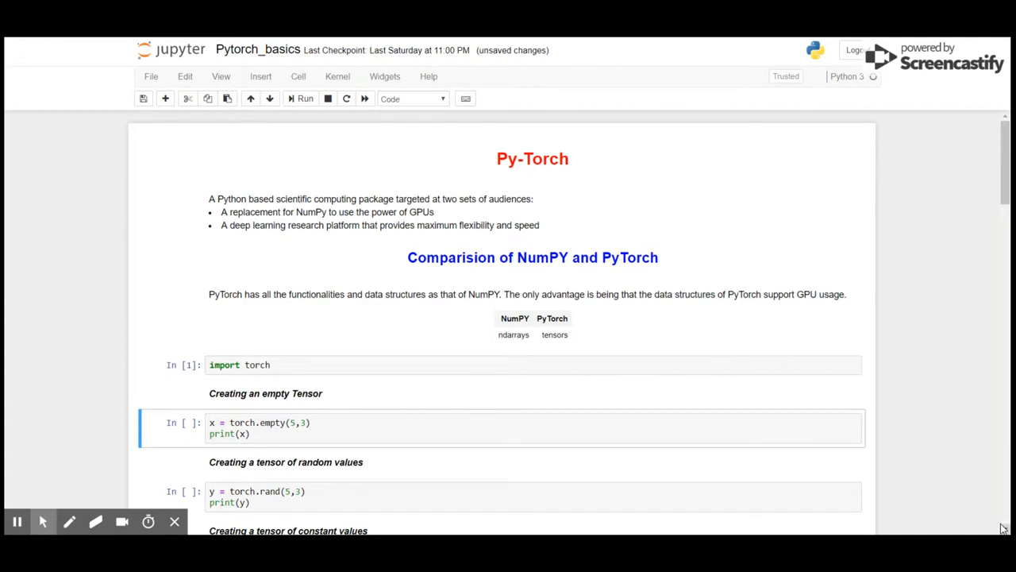
# Run the torch.empty and torch.rand cells so both 5×3 tensors print below them.
pyautogui.scroll(-3)
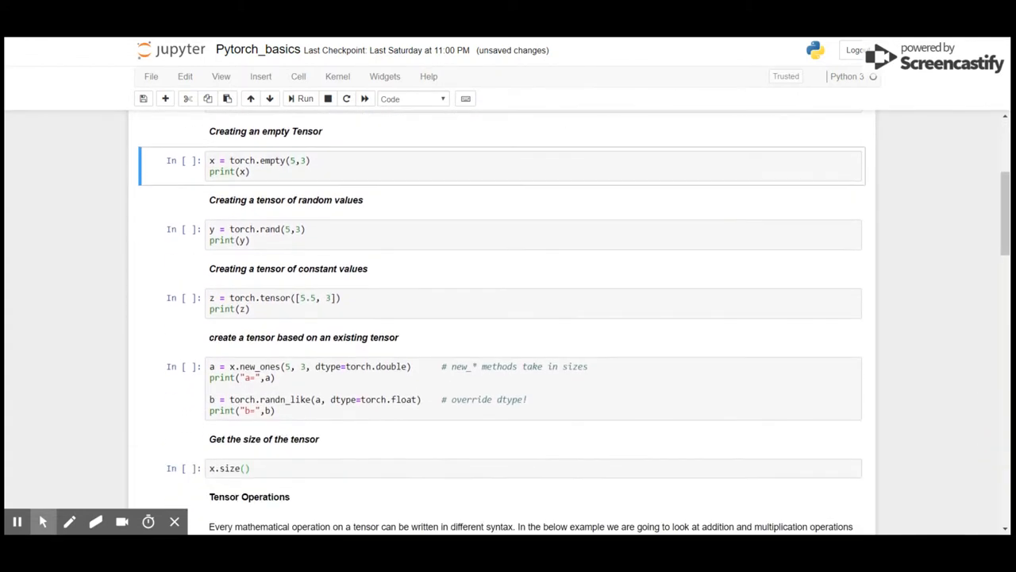
pyautogui.moveTo(112, 200)
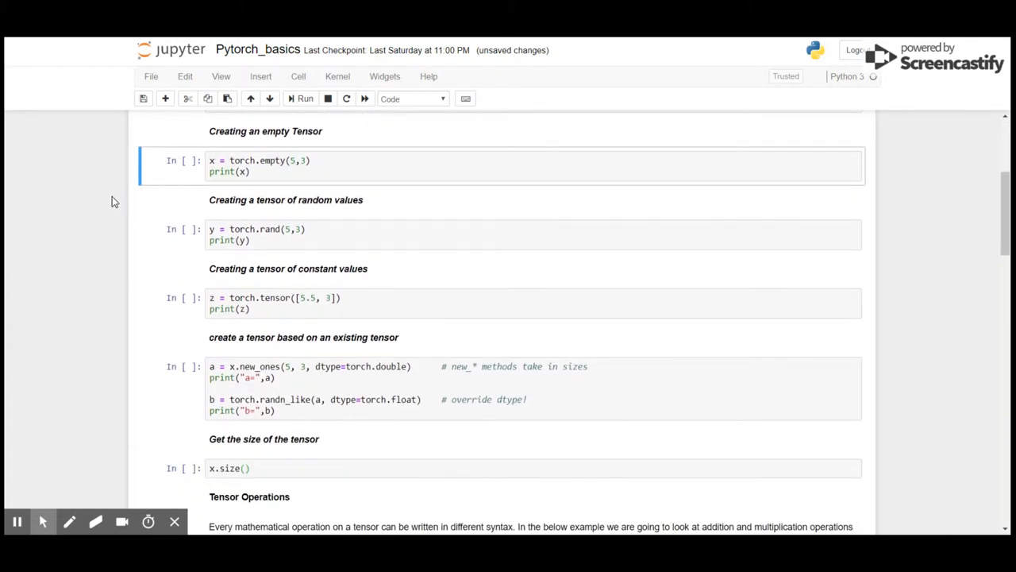
pyautogui.click(301, 99)
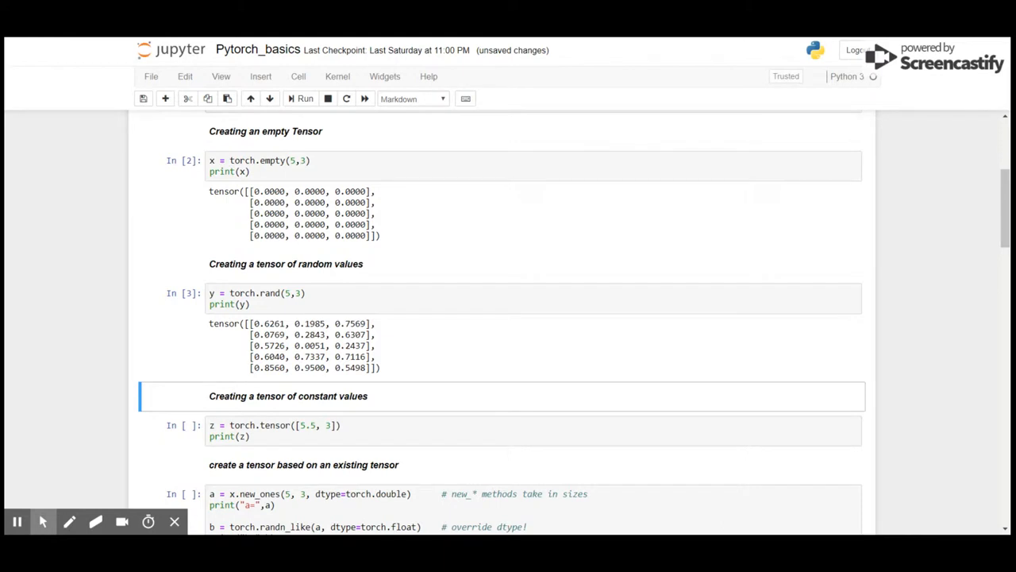
pyautogui.moveTo(1002, 531)
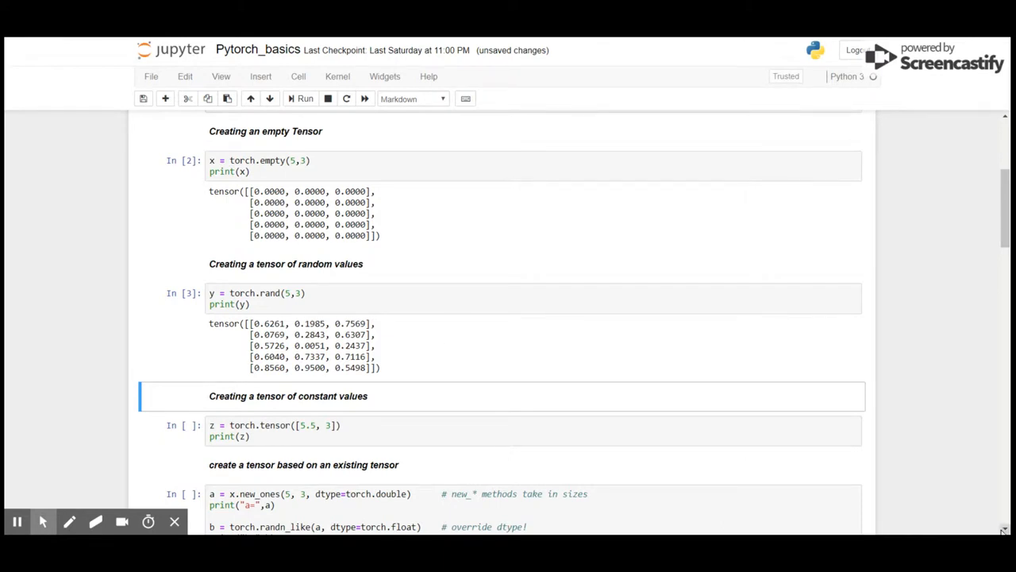
# Run the torch.tensor([5.5, 3]) cell, printing tensor([5.5000, 3.0000]).
pyautogui.scroll(-3)
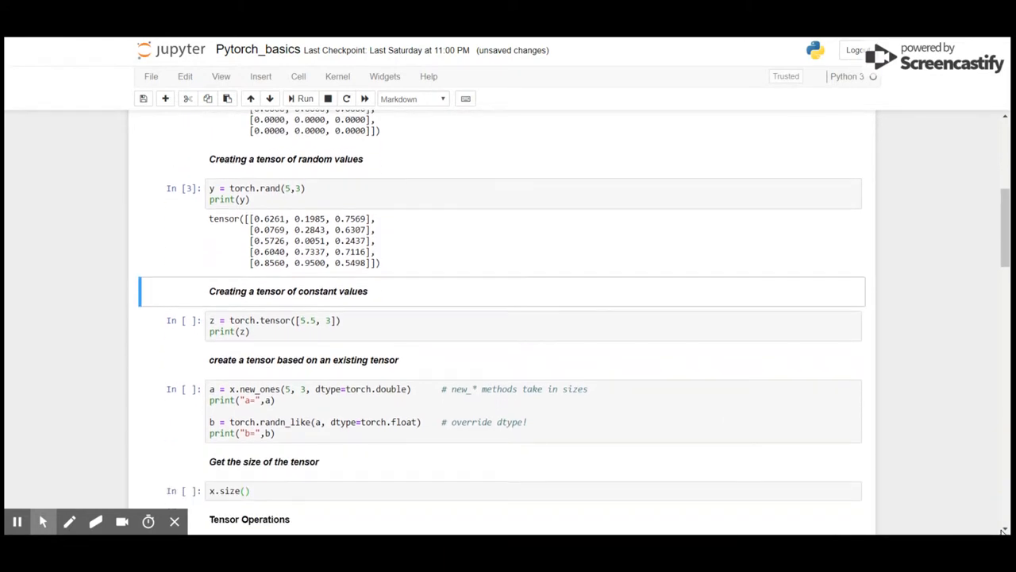
pyautogui.scroll(-3)
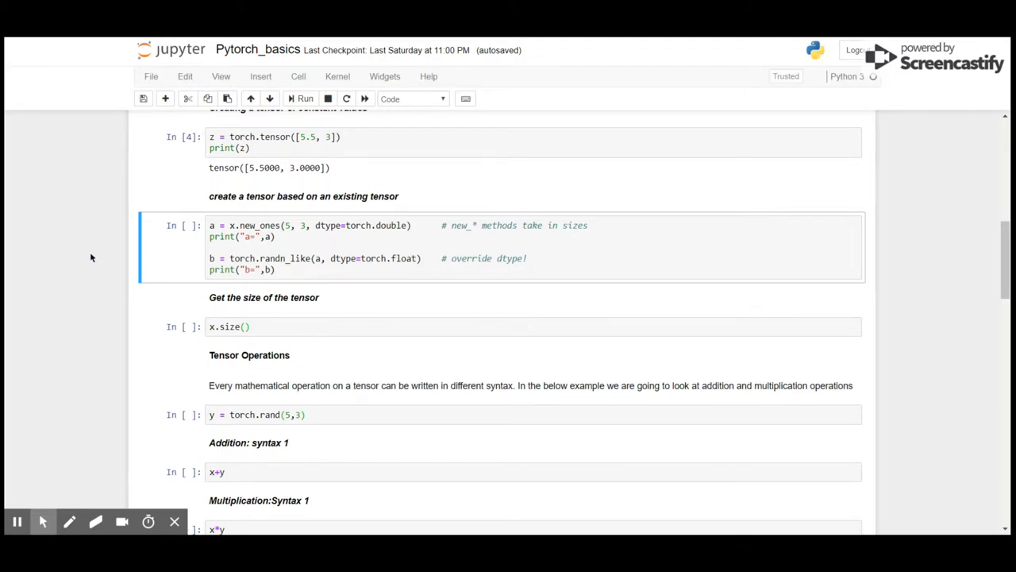
# Run the x.new_ones / torch.randn_like cell showing ones tensor a and random b, then select the x.size() cell.
pyautogui.click(302, 98)
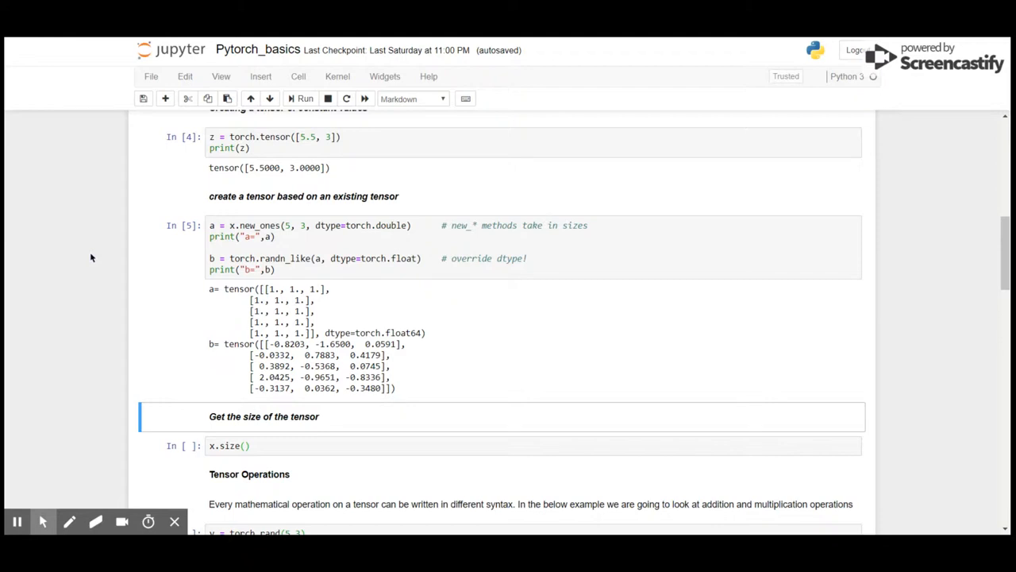
pyautogui.click(270, 448)
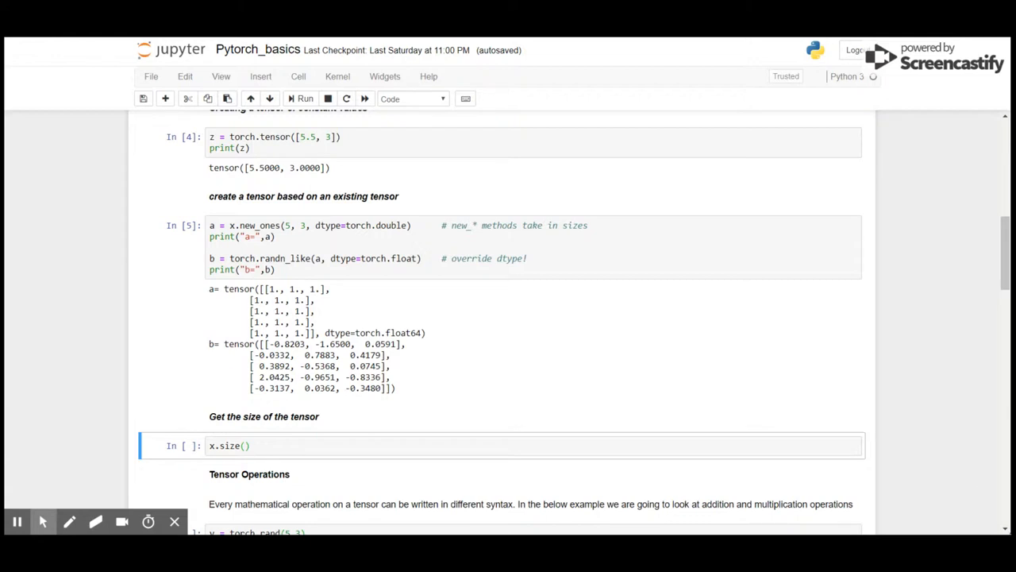
# Run the x.size(), y = torch.rand(5,3) and x+y cells, showing torch.Size([5, 3]) and the sum tensor.
pyautogui.scroll(-3)
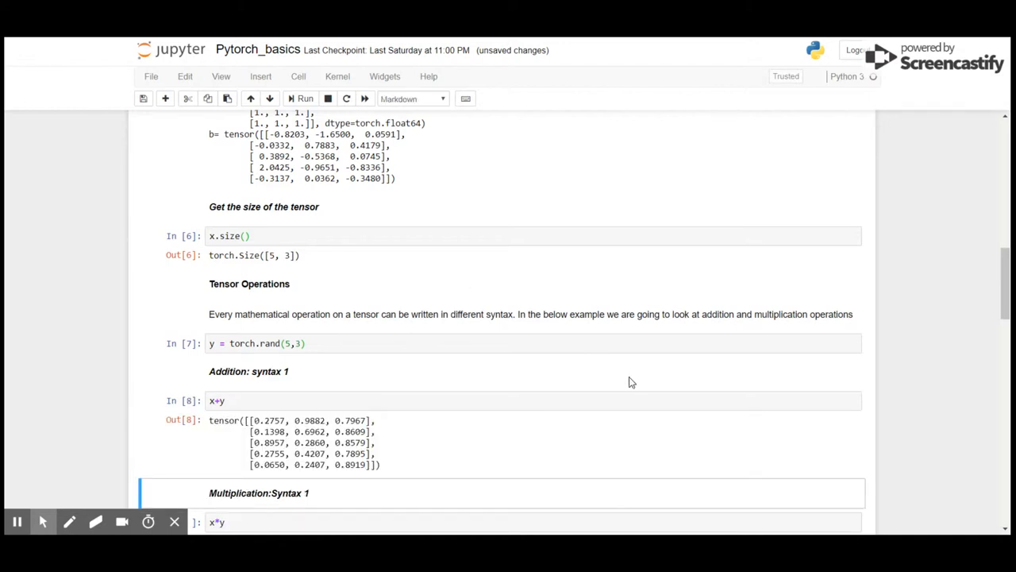
# Run the x*y cell under 'Multiplication: Syntax 1', printing a 5×3 tensor of zeros.
pyautogui.scroll(-3)
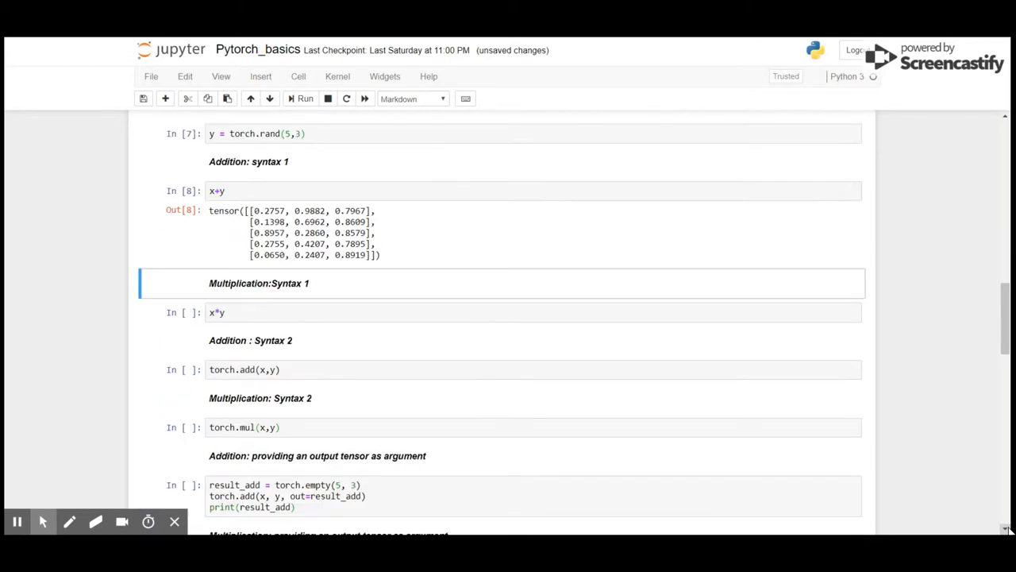
pyautogui.scroll(-3)
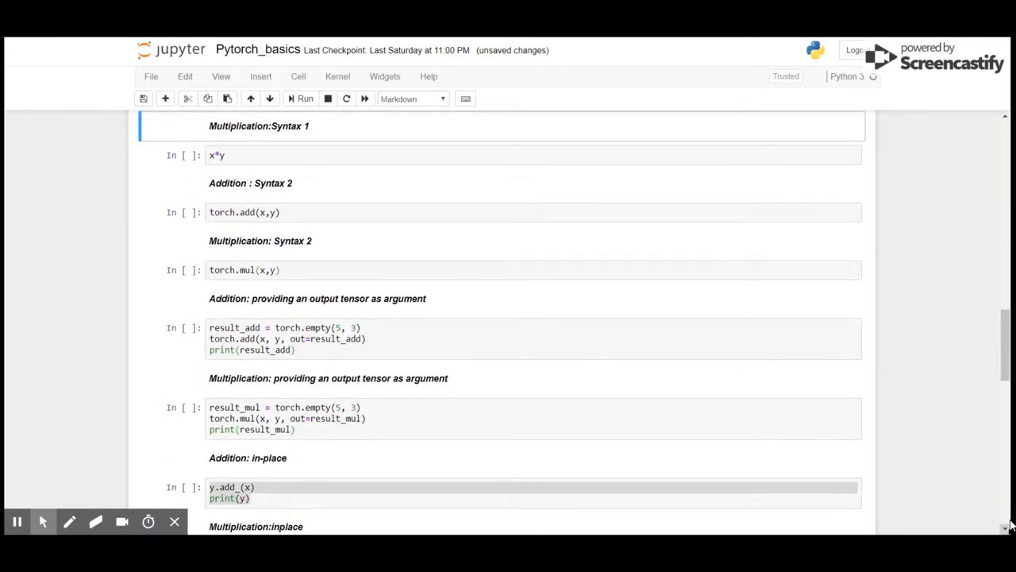
pyautogui.scroll(3)
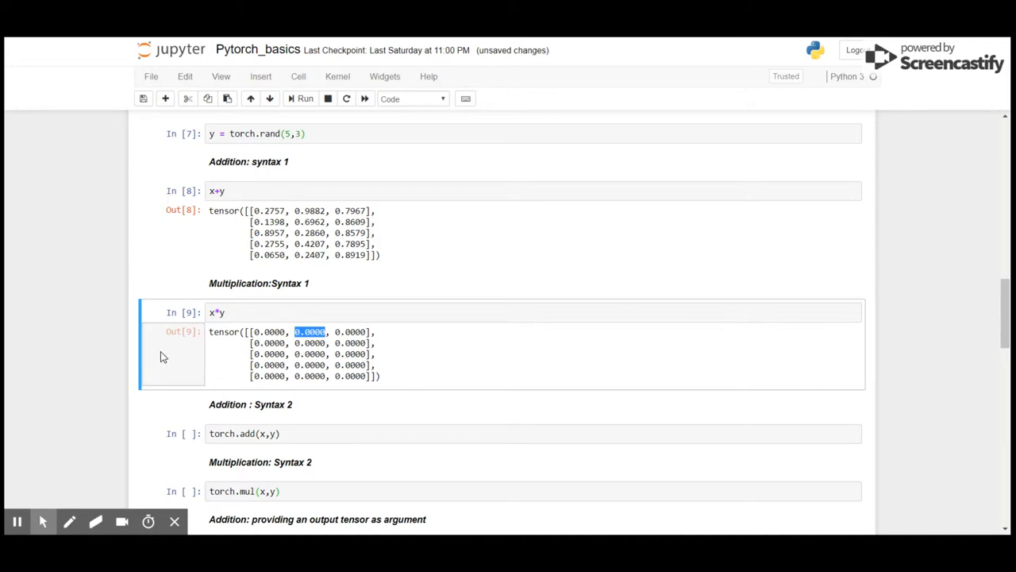
# Run the torch.add, torch.mul and output-tensor addition and multiplication cells, printing sum and zero tensors.
pyautogui.scroll(-3)
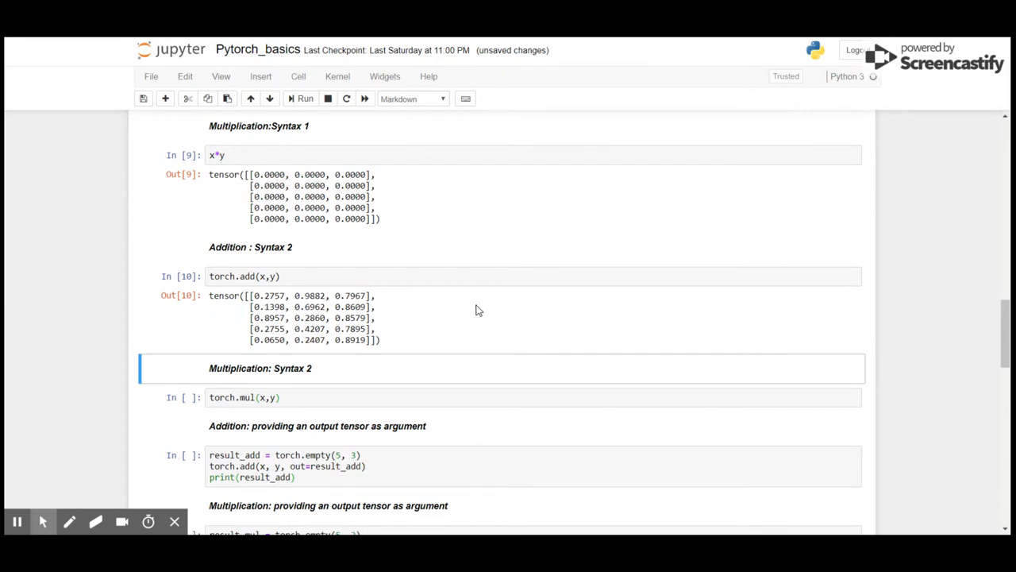
pyautogui.moveTo(72, 368)
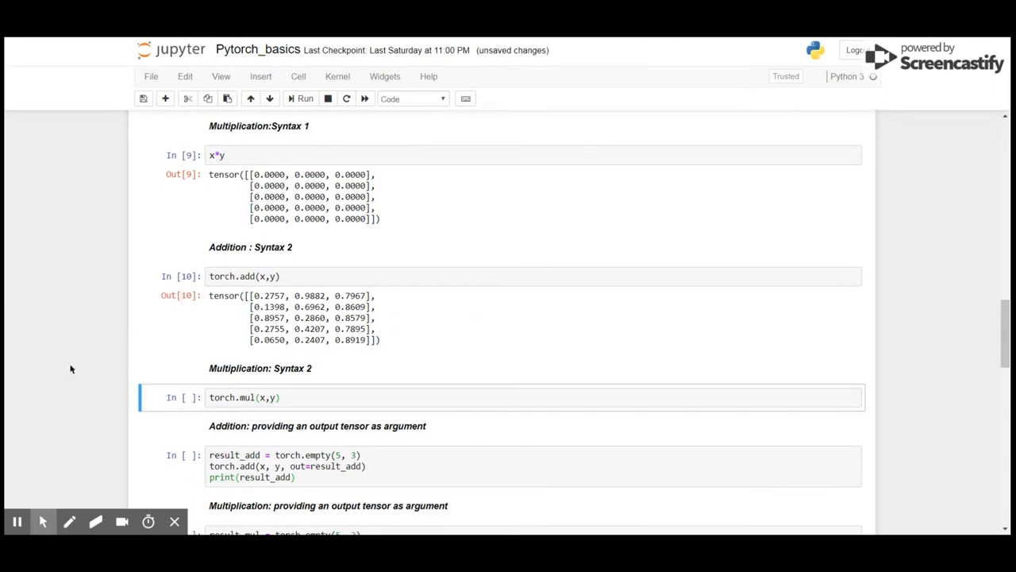
pyautogui.scroll(-3)
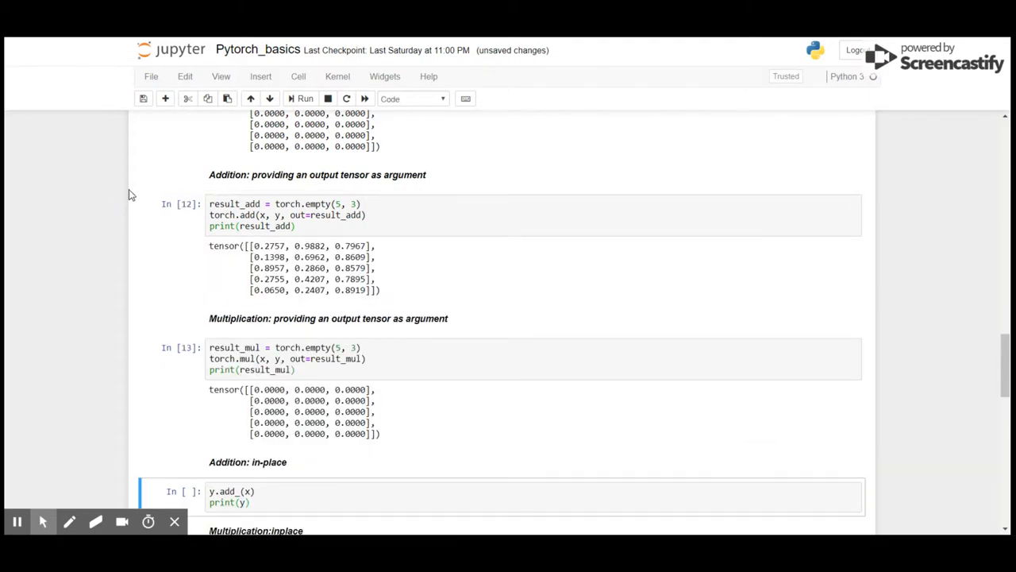
pyautogui.scroll(-3)
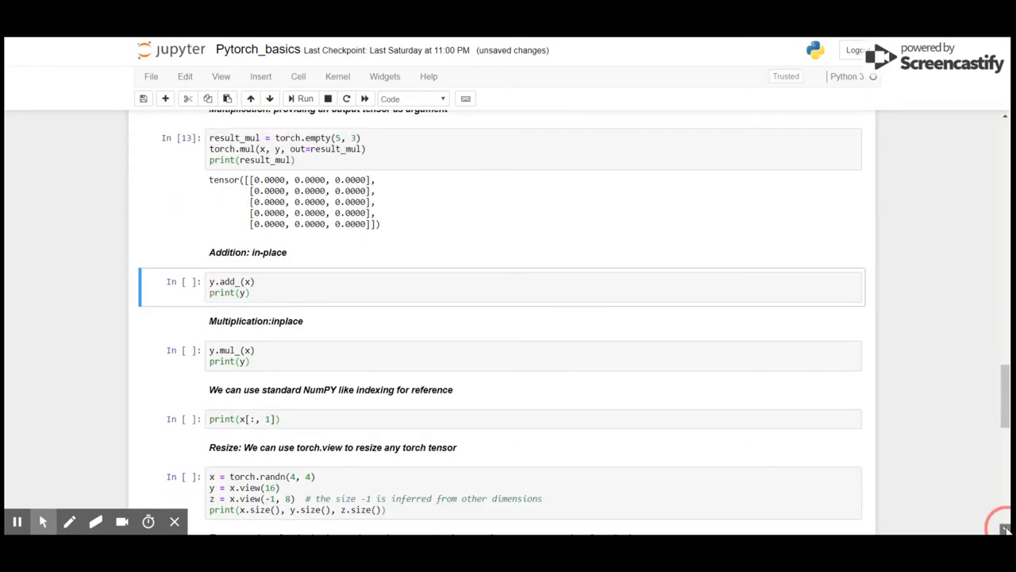
pyautogui.scroll(-3)
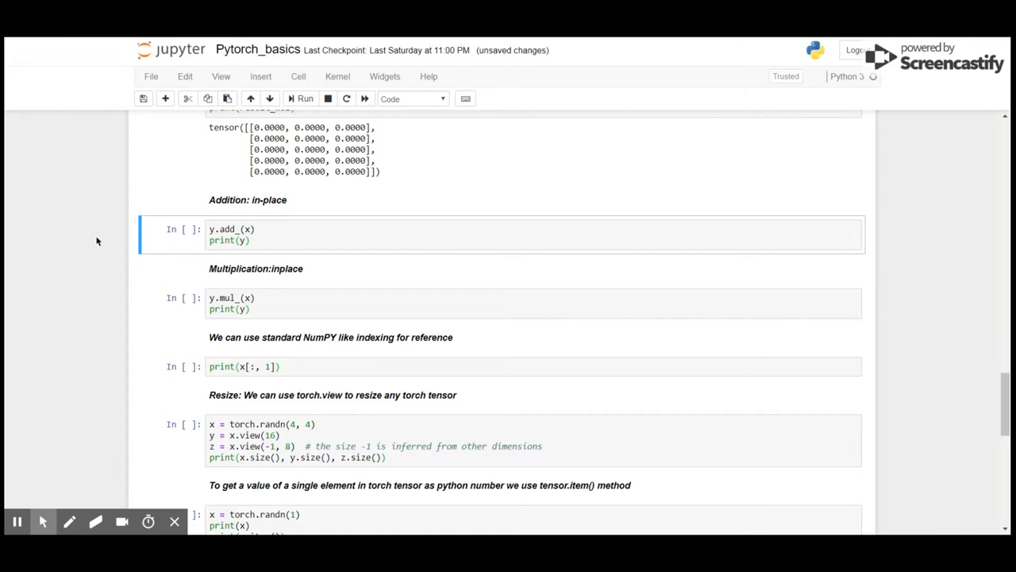
# Run the in-place y.add_(x) and y.mul_(x) cells, printing the sum tensor and a 5×3 zero tensor.
pyautogui.click(302, 98)
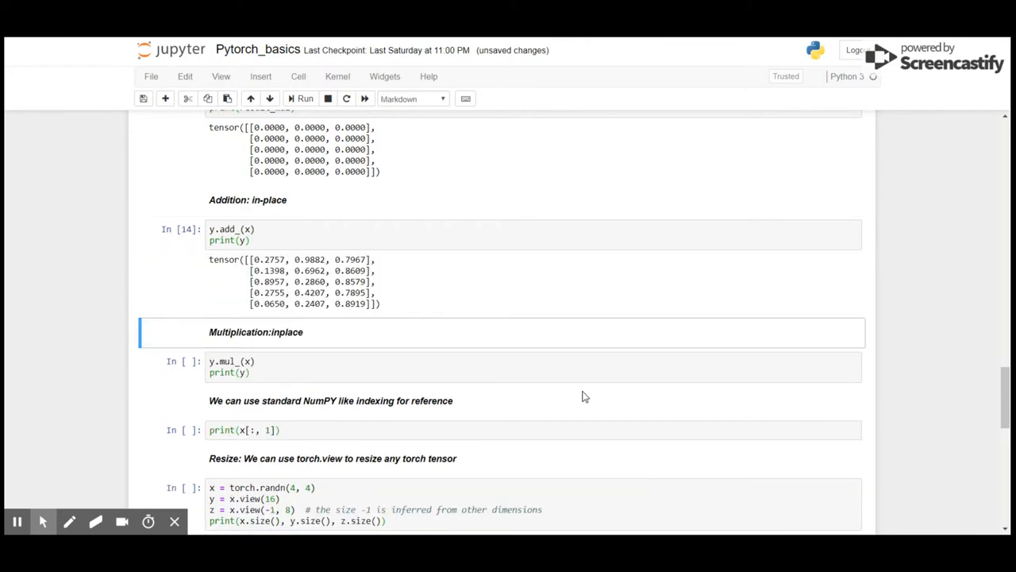
pyautogui.scroll(-3)
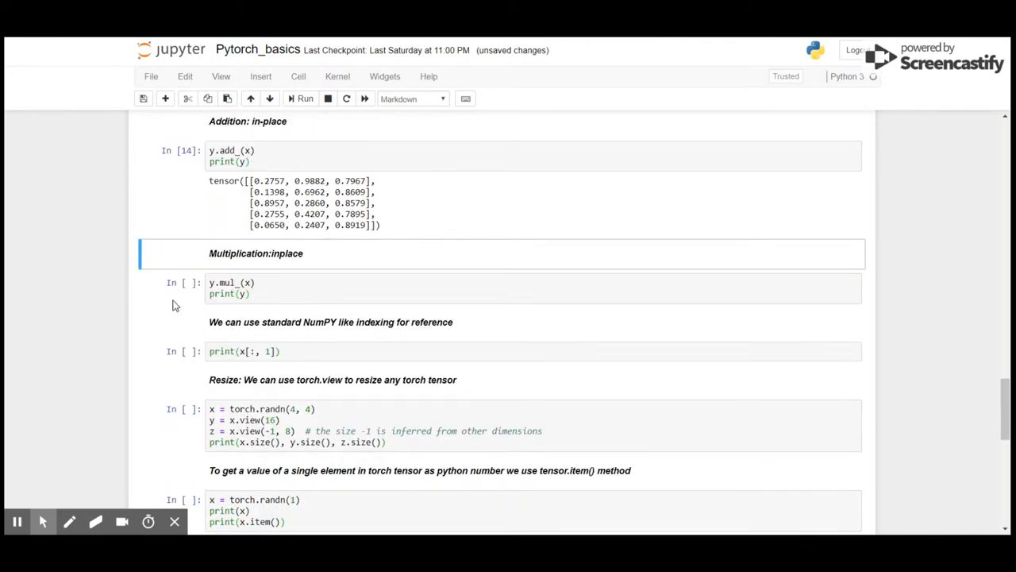
pyautogui.click(301, 98)
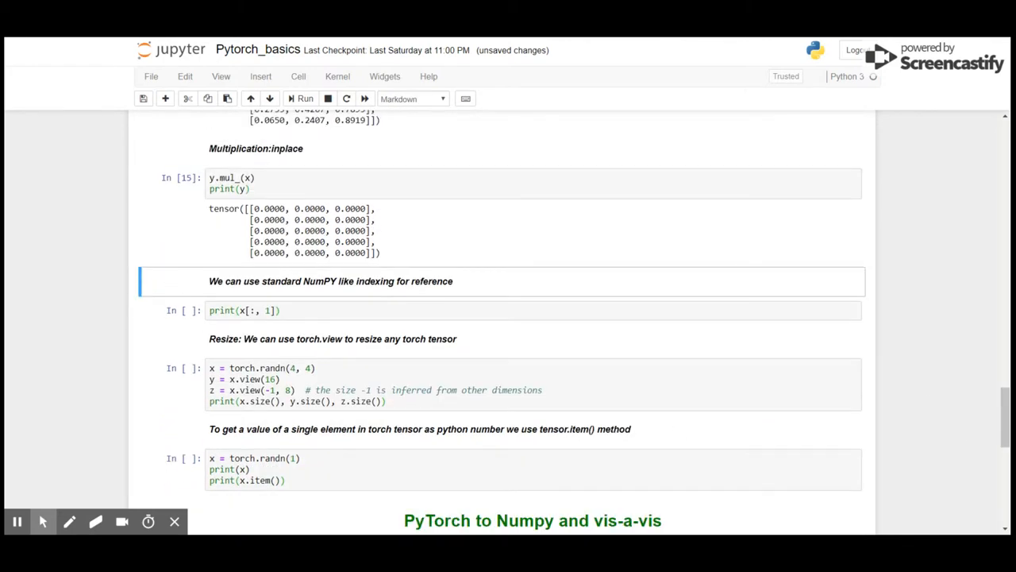
pyautogui.moveTo(181, 322)
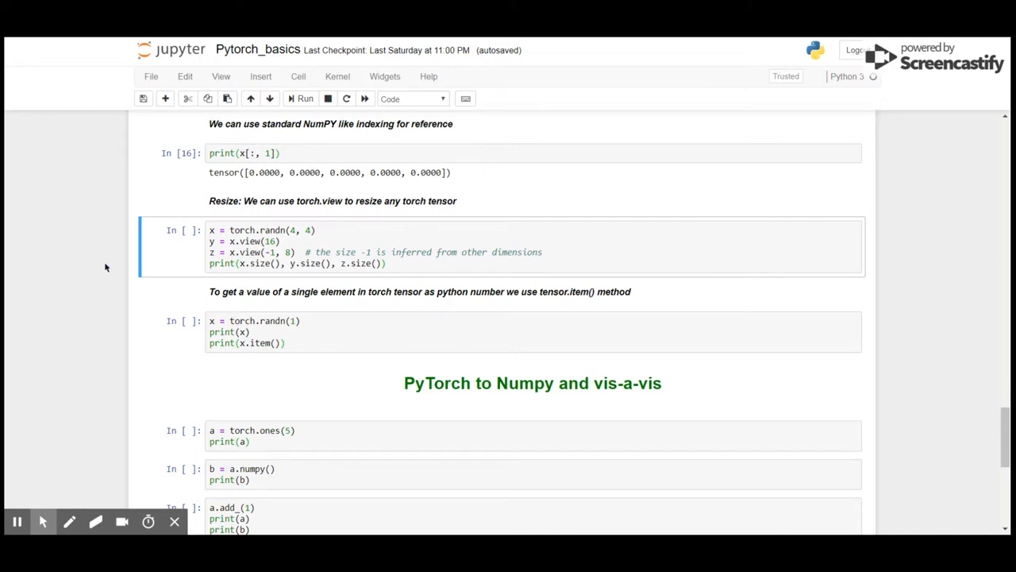
# Run the torch.view cell, then write and run a new cell printing the x, y and z tensors.
pyautogui.click(300, 98)
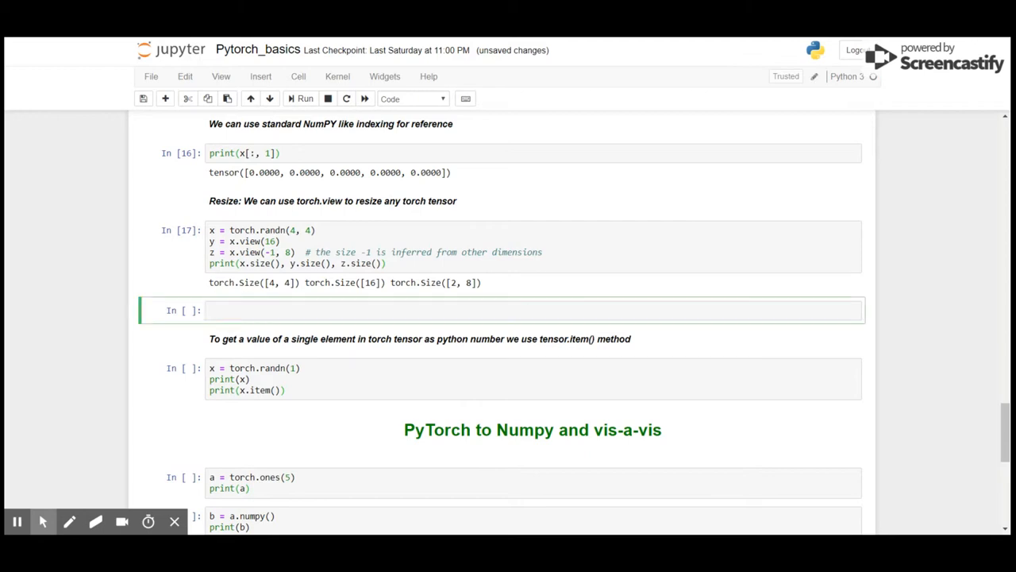
pyautogui.write('print("X:",x')
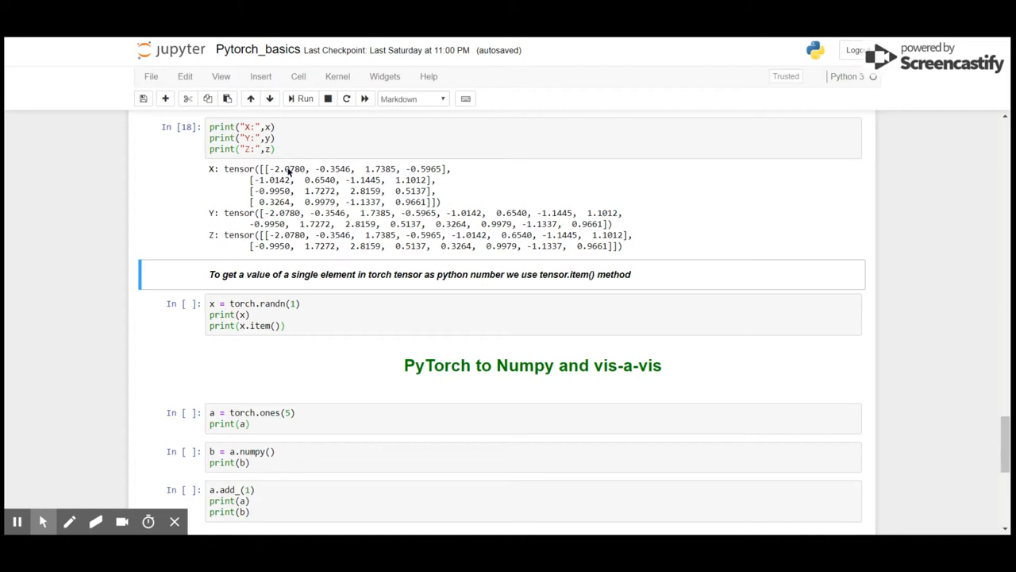
pyautogui.moveTo(224, 303)
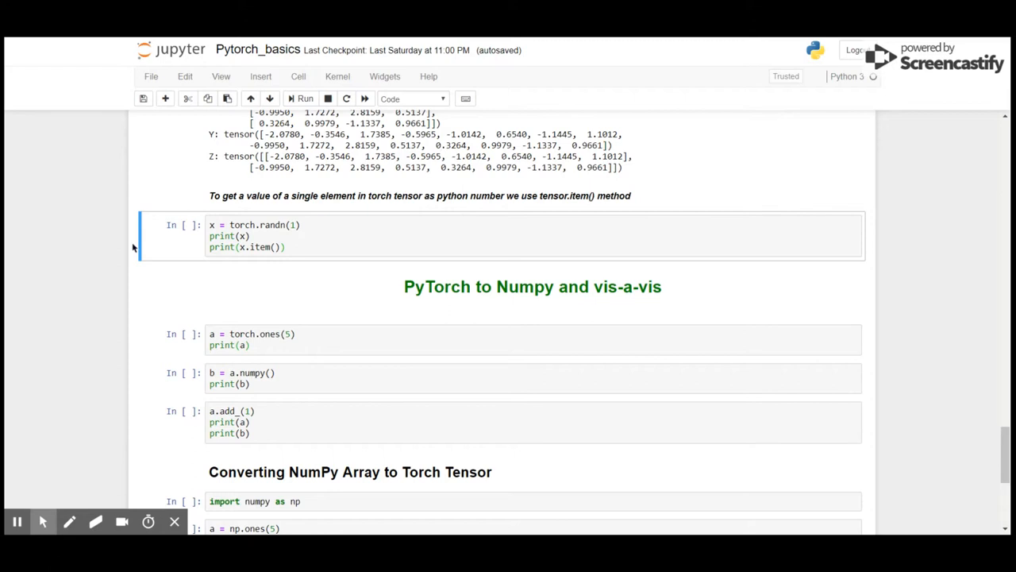
# Run the x.item() cell, printing tensor([-0.5370]) and its Python number -0.5370040535926819.
pyautogui.click(299, 99)
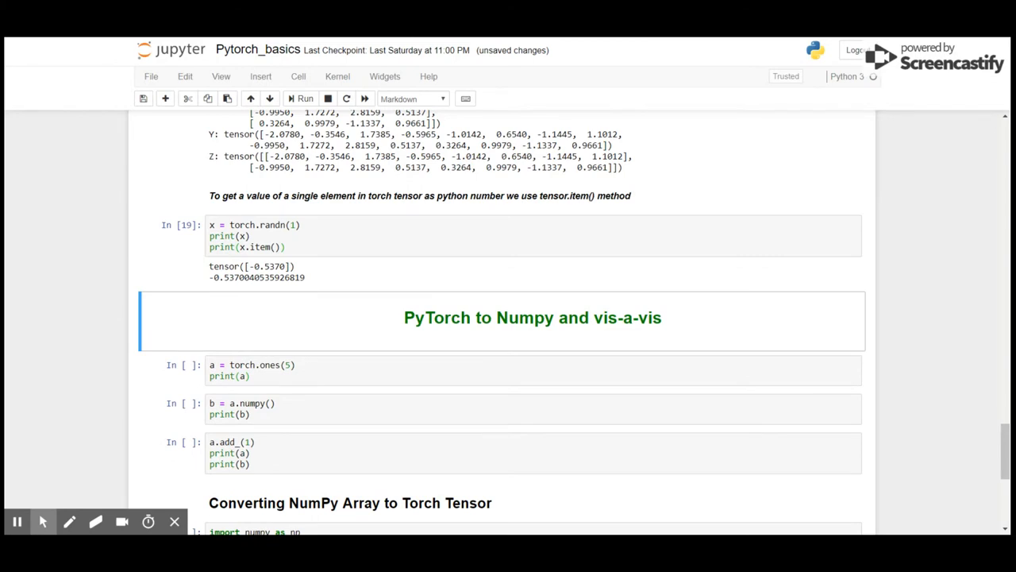
pyautogui.scroll(-3)
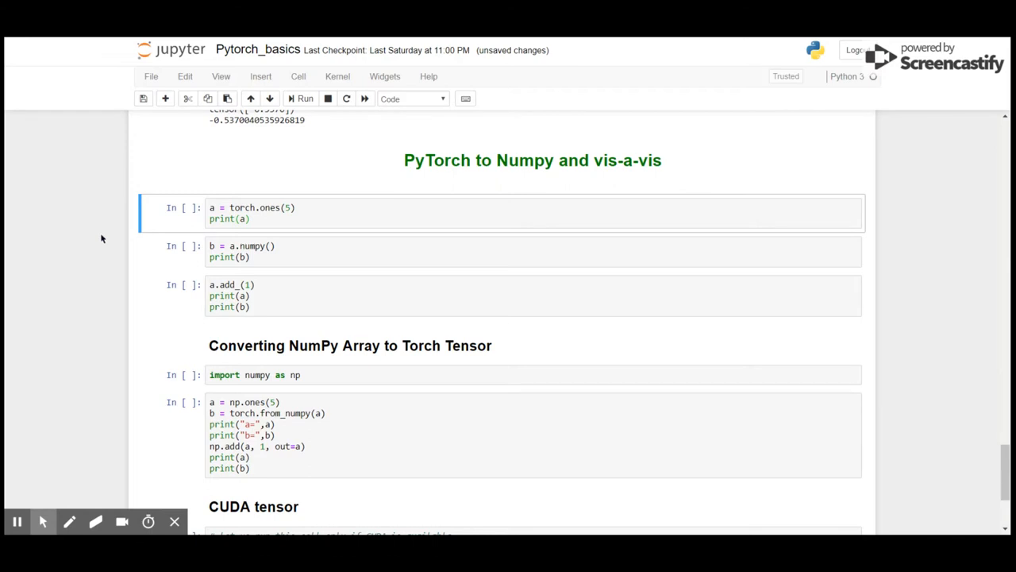
# Run the torch.ones, a.numpy() and a.add_(1) cells, showing a and b go from ones to twos.
pyautogui.click(301, 98)
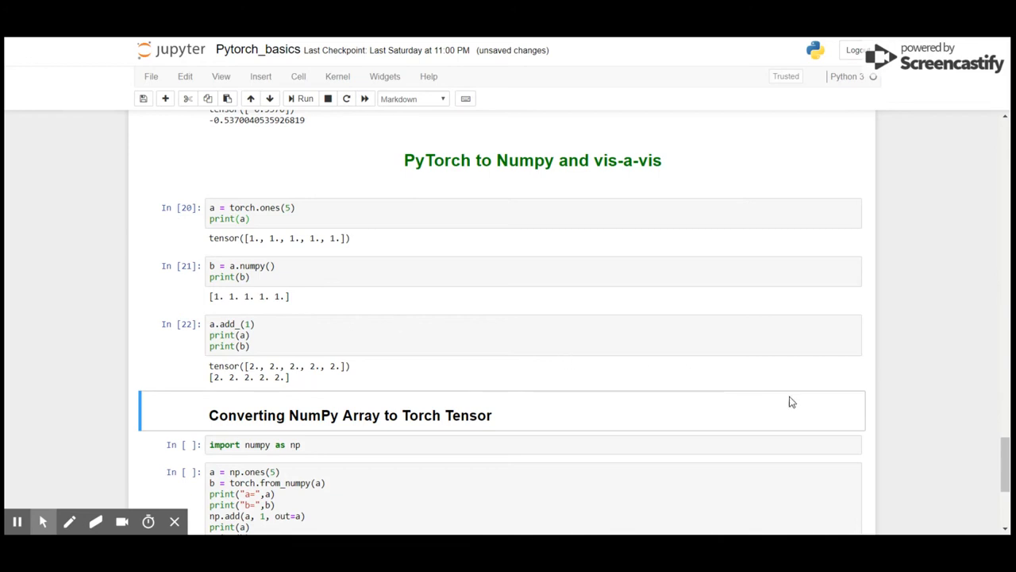
# Scroll down to the NumPy-to-tensor conversion section and its from_numpy cell.
pyautogui.scroll(-3)
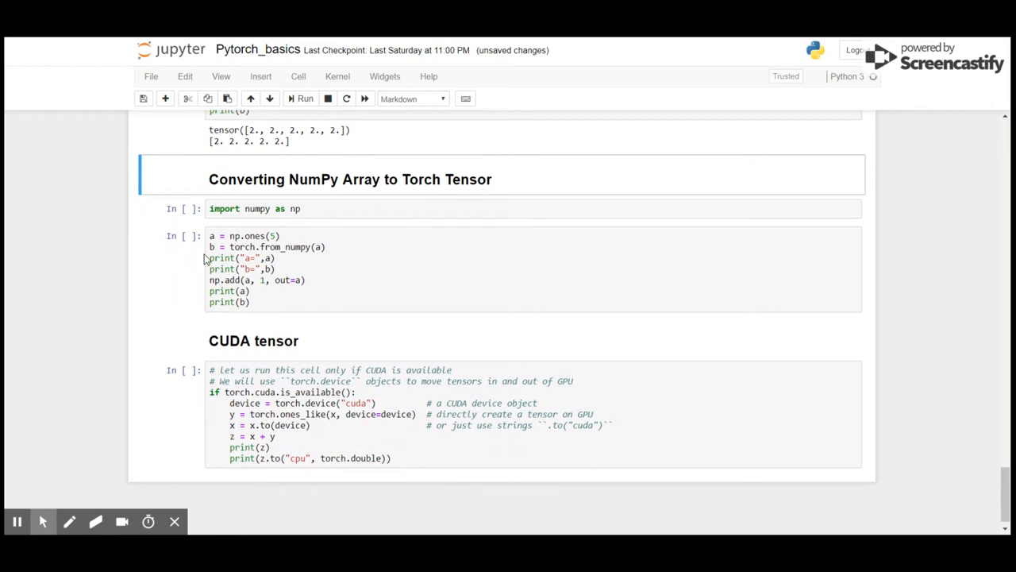
pyautogui.moveTo(162, 221)
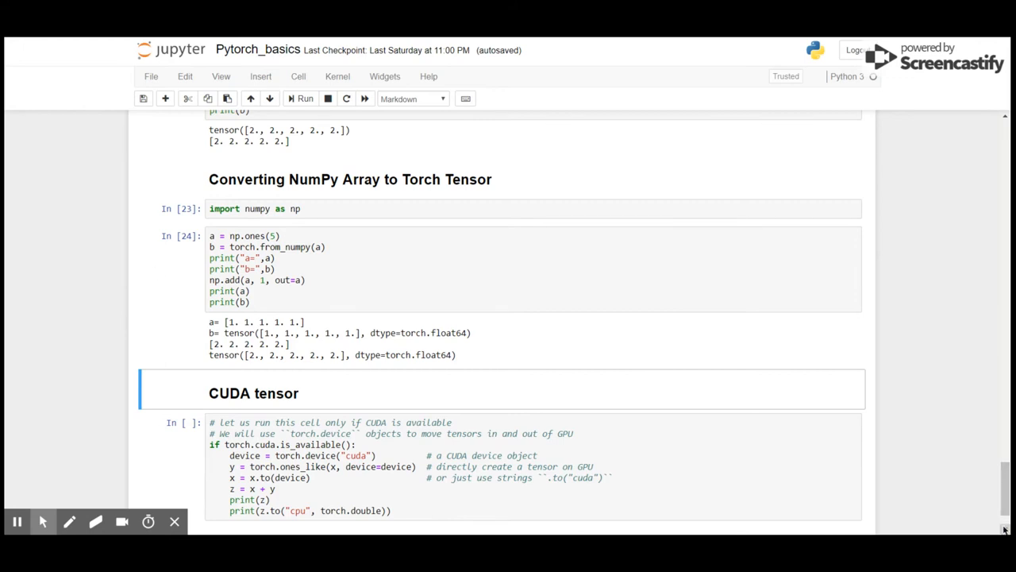
# Run the CUDA tensor cell, showing tensor([0.4630]) on cuda:0 and again as float64 on CPU.
pyautogui.scroll(-3)
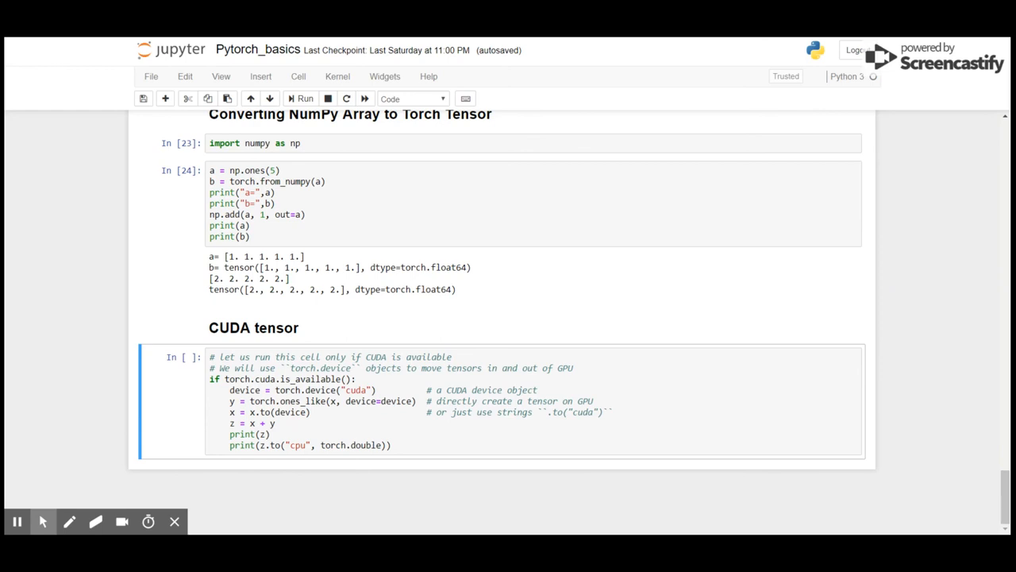
pyautogui.click(305, 98)
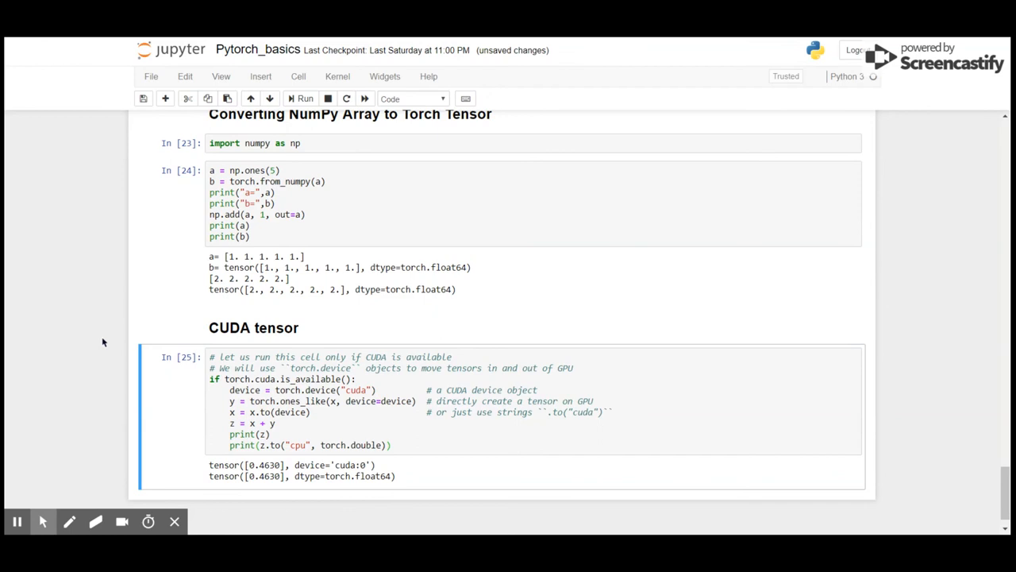